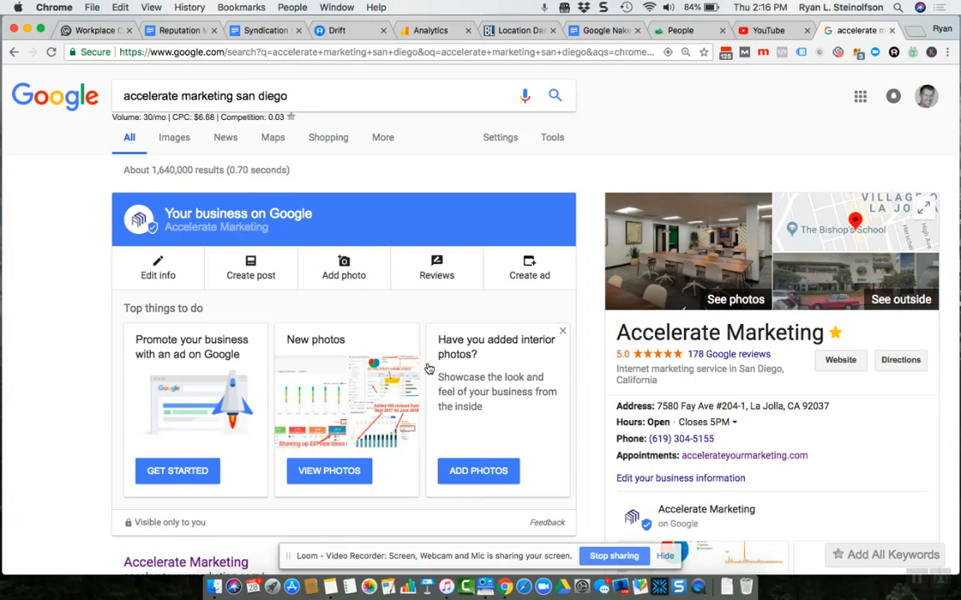
mouse_move(323, 207)
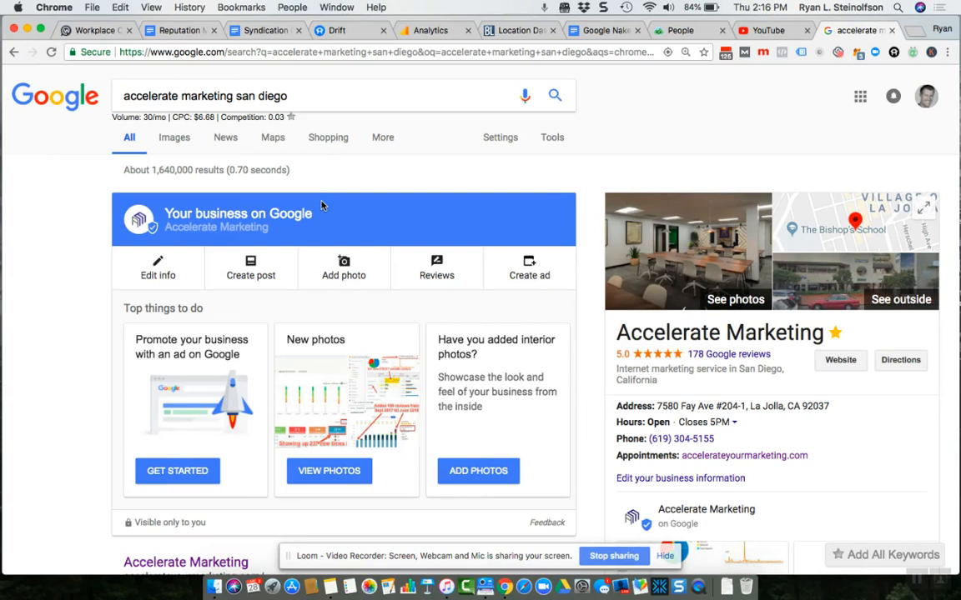
mouse_move(659, 100)
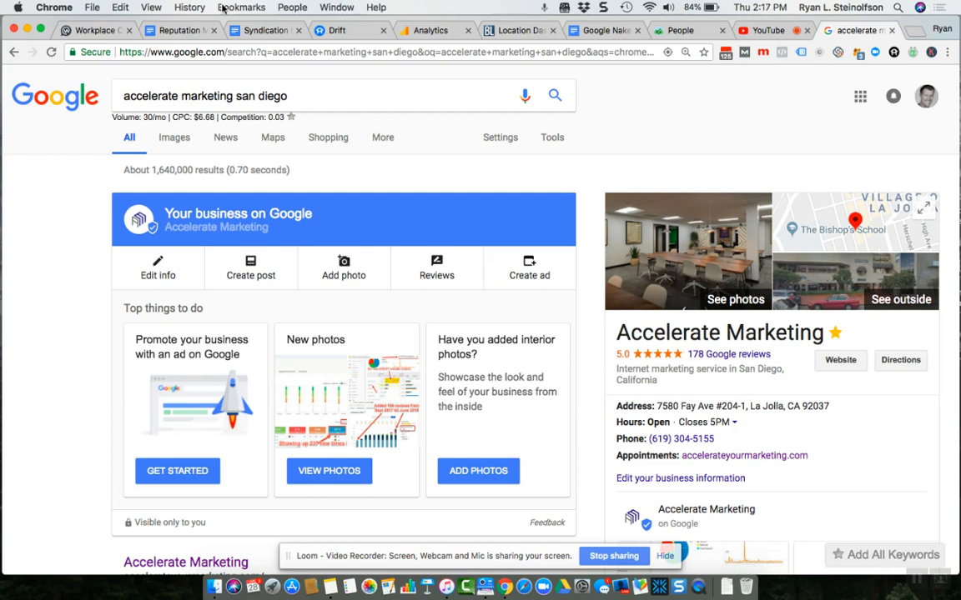
- Switch between the YouTube page and a neighbouring tab, scrolling through its content
left_click(761, 30)
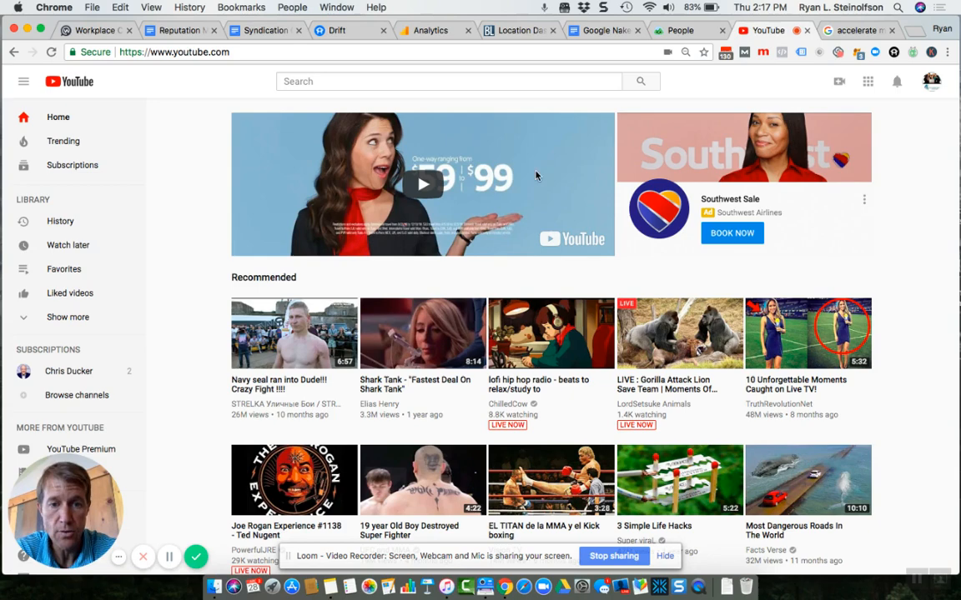
left_click(851, 31)
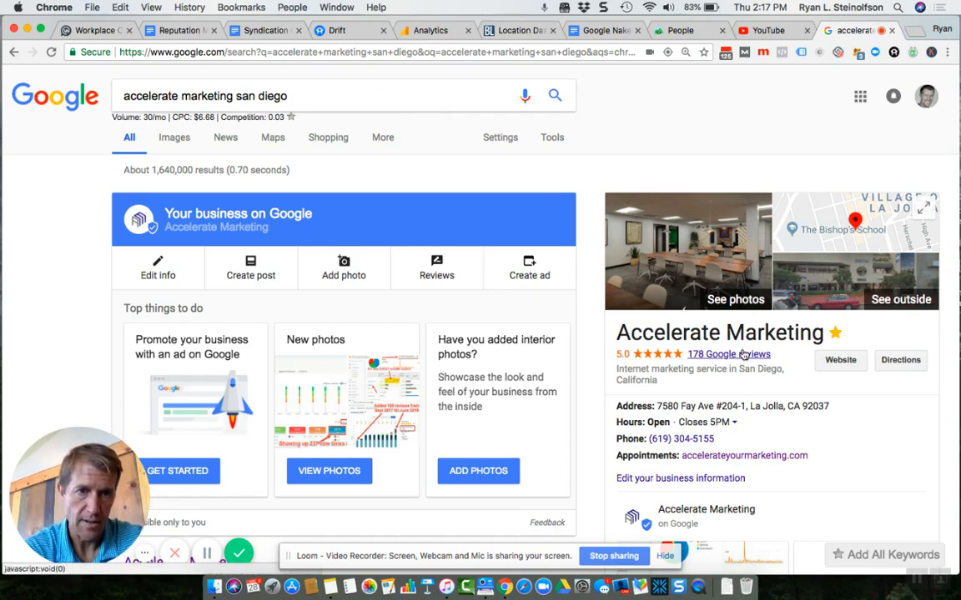
scroll("down", 3)
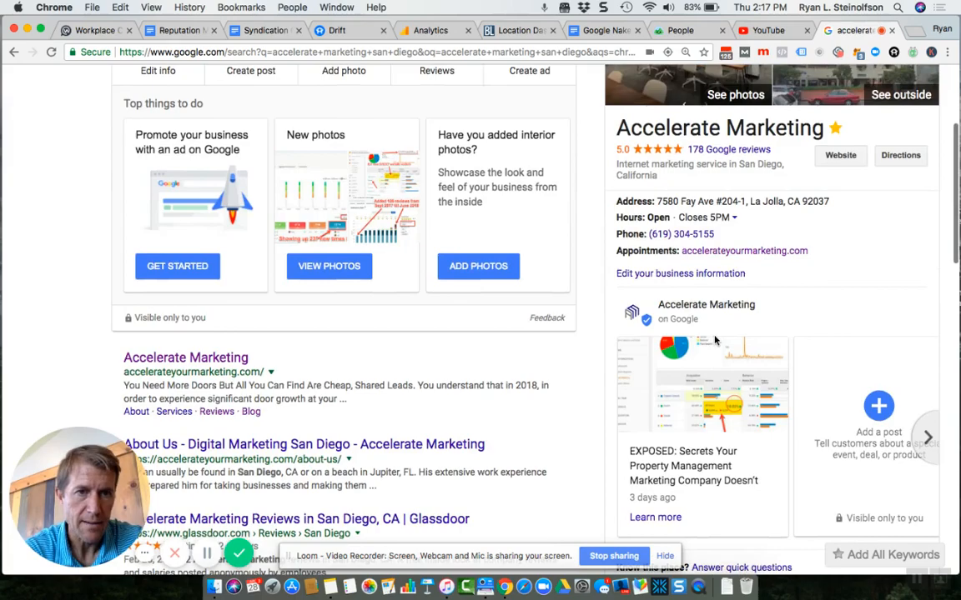
scroll("down", 3)
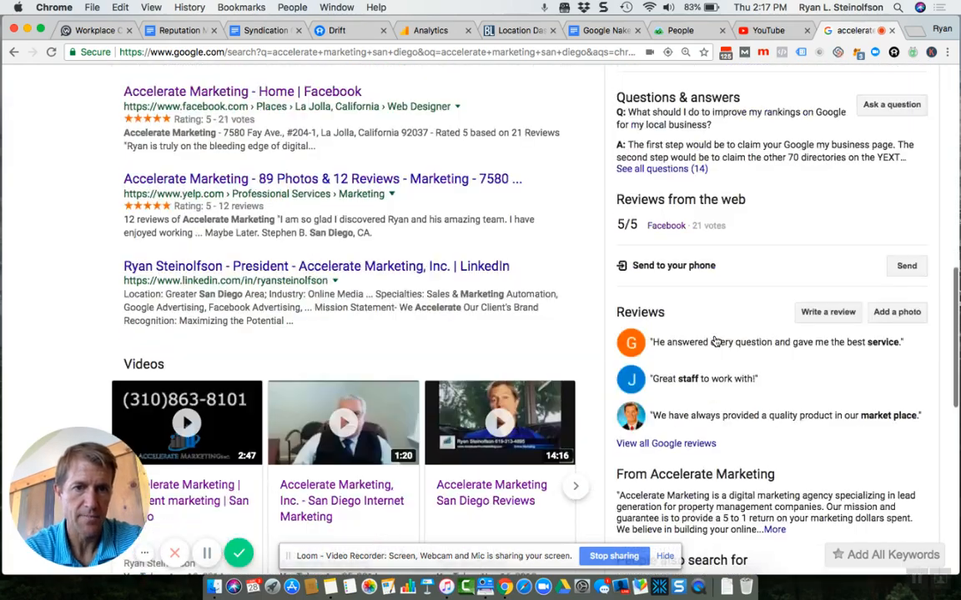
scroll("down", 3)
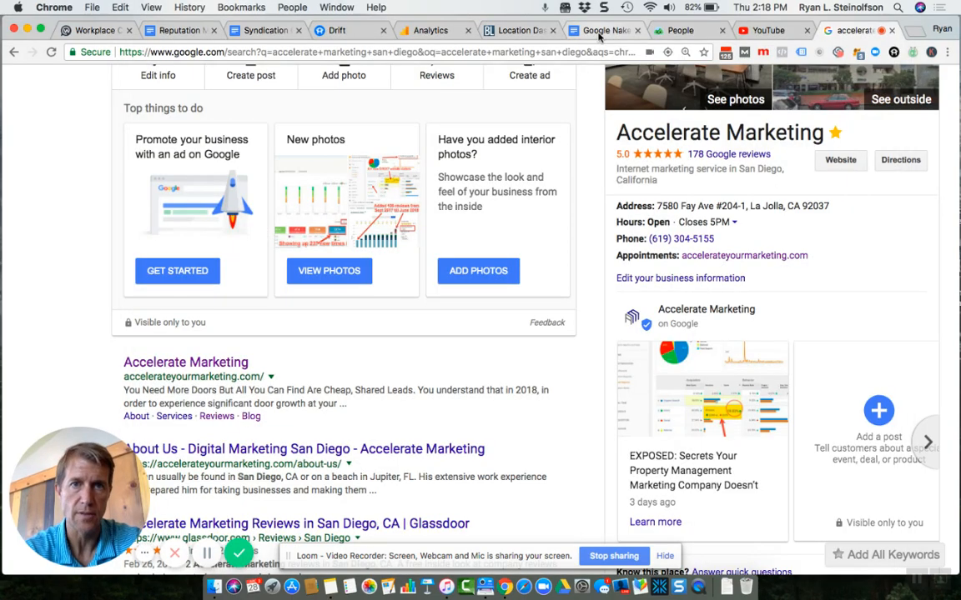
- Scroll through Steps 1-3 of the Google Naked Link Generator document, then move to the Accelerate Marketing note
left_click(602, 30)
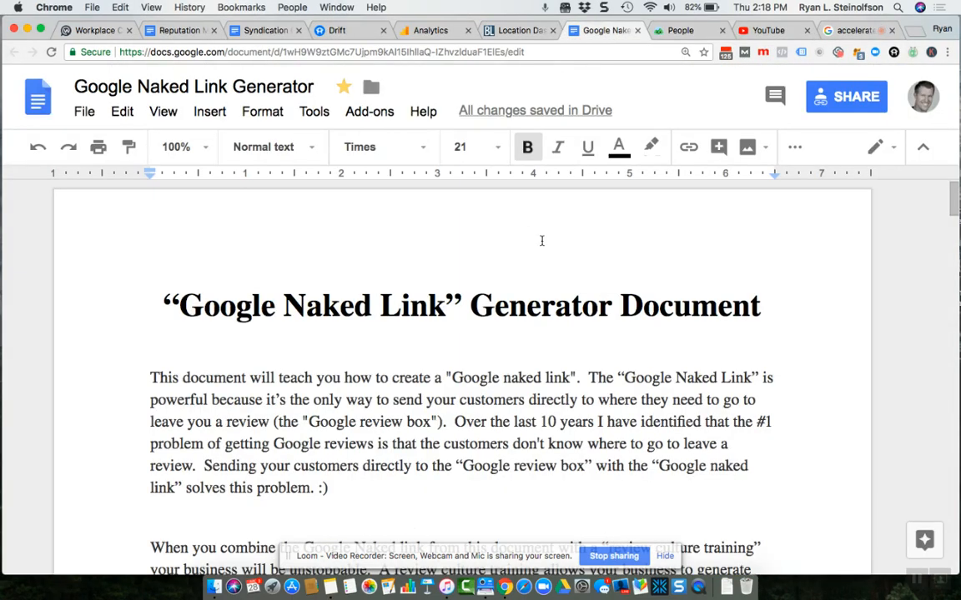
scroll("down", 3)
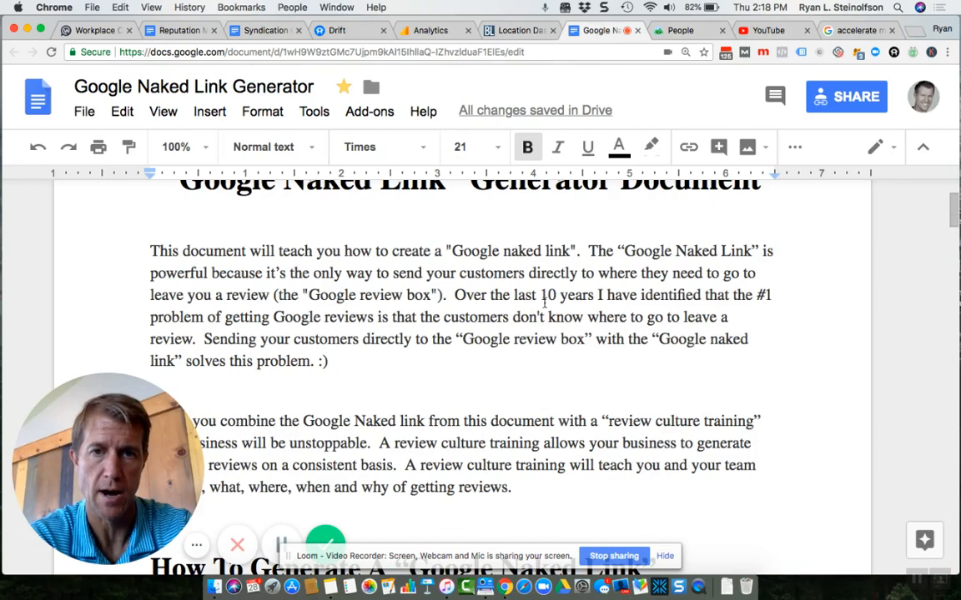
scroll("down", 3)
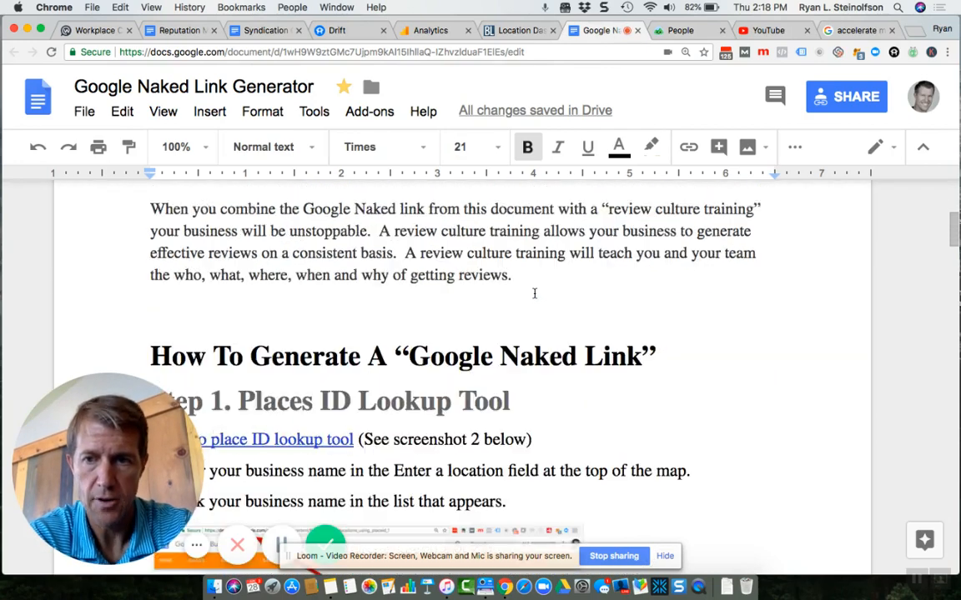
scroll("down", 3)
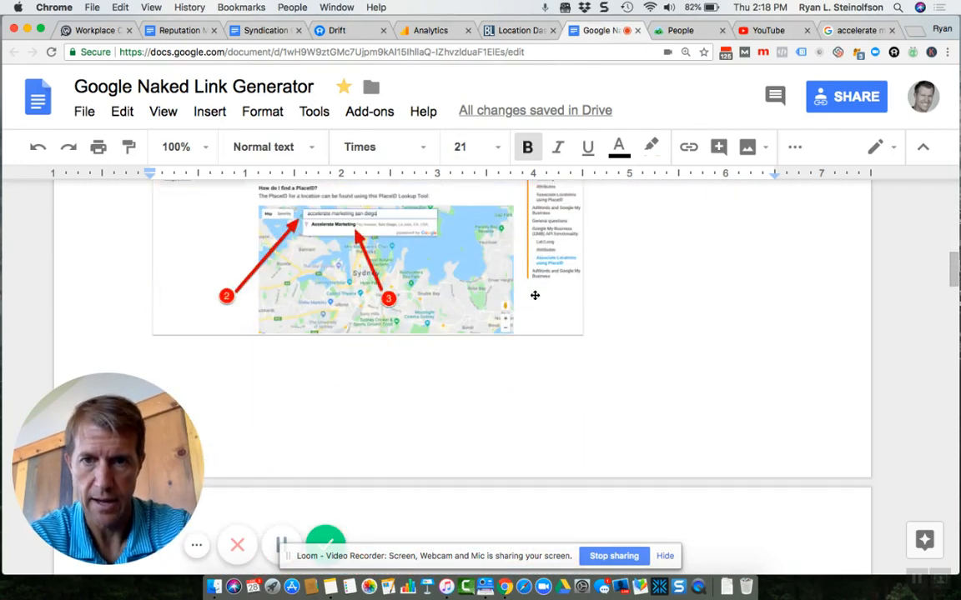
scroll("down", 3)
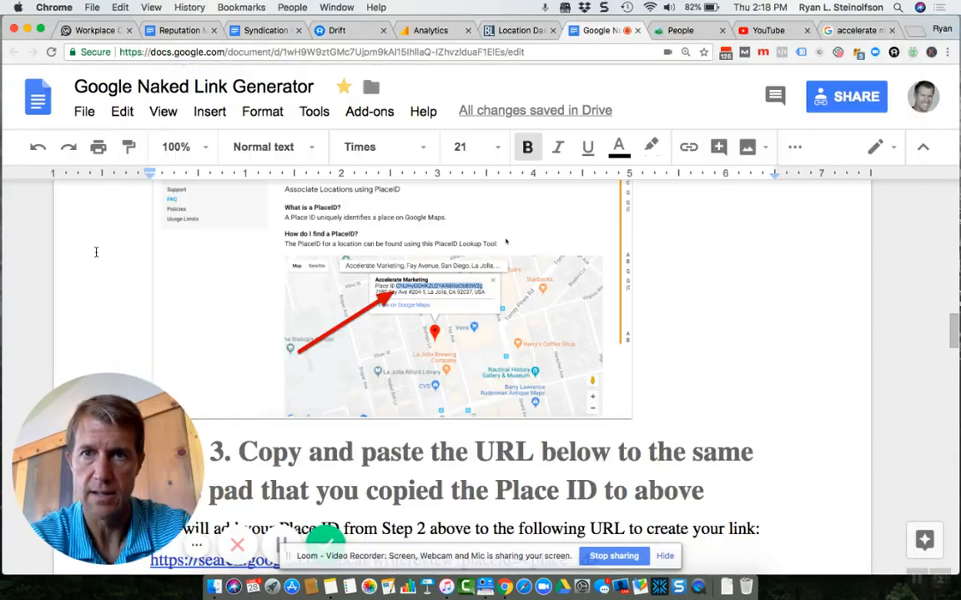
left_click(857, 30)
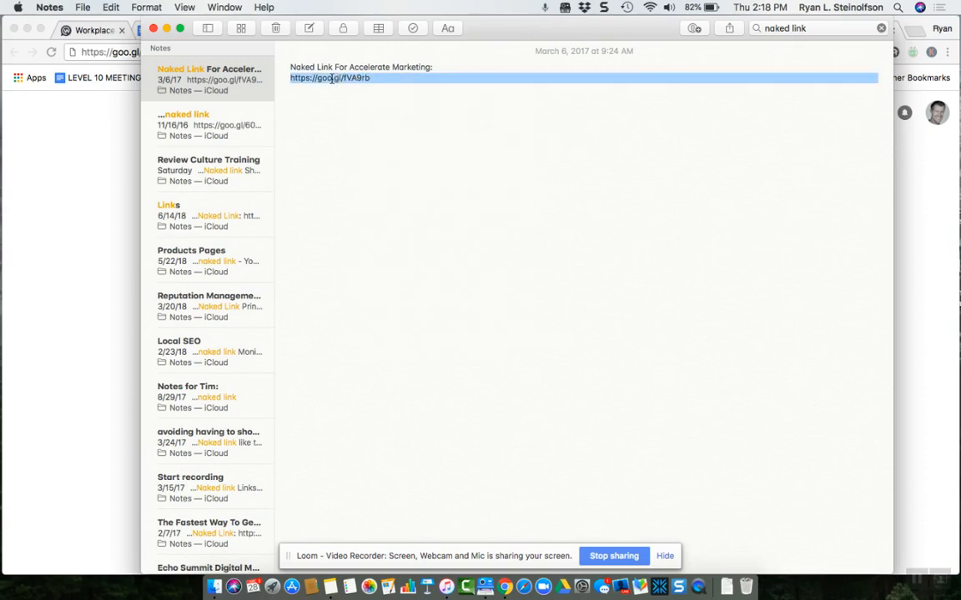
- Copy the saved naked review link for Accelerate Marketing from the note's context menu
right_click(330, 78)
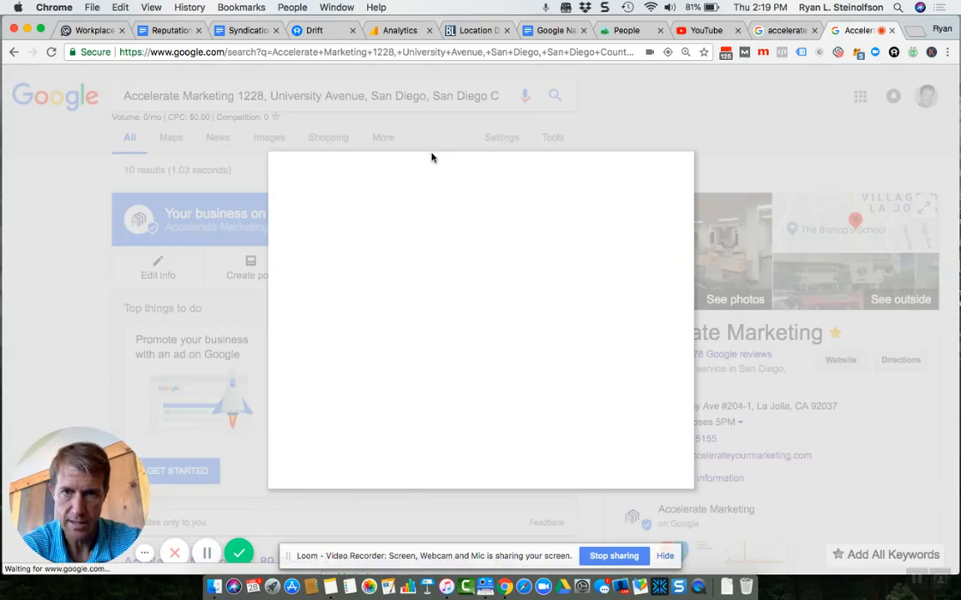
mouse_move(291, 160)
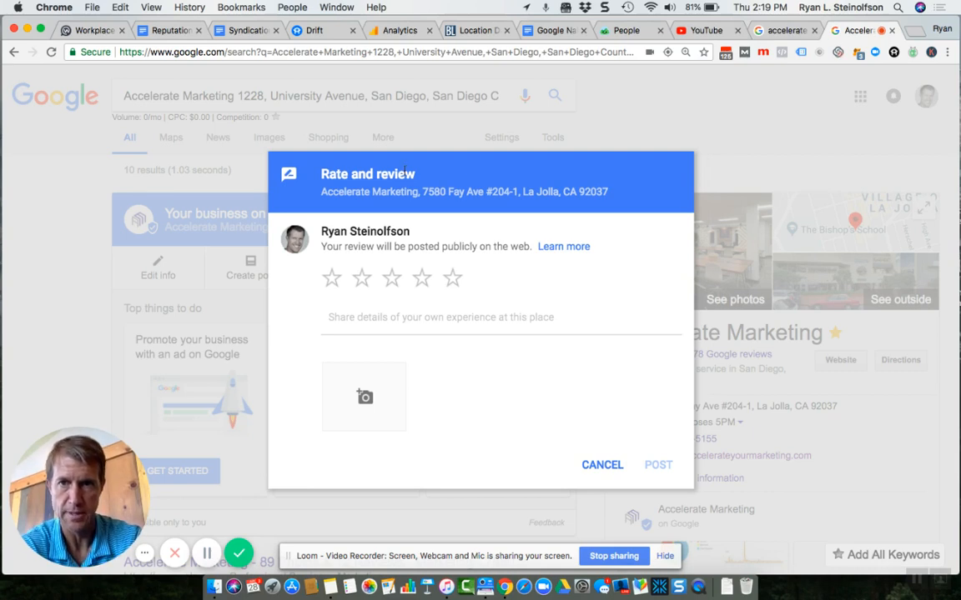
mouse_move(457, 513)
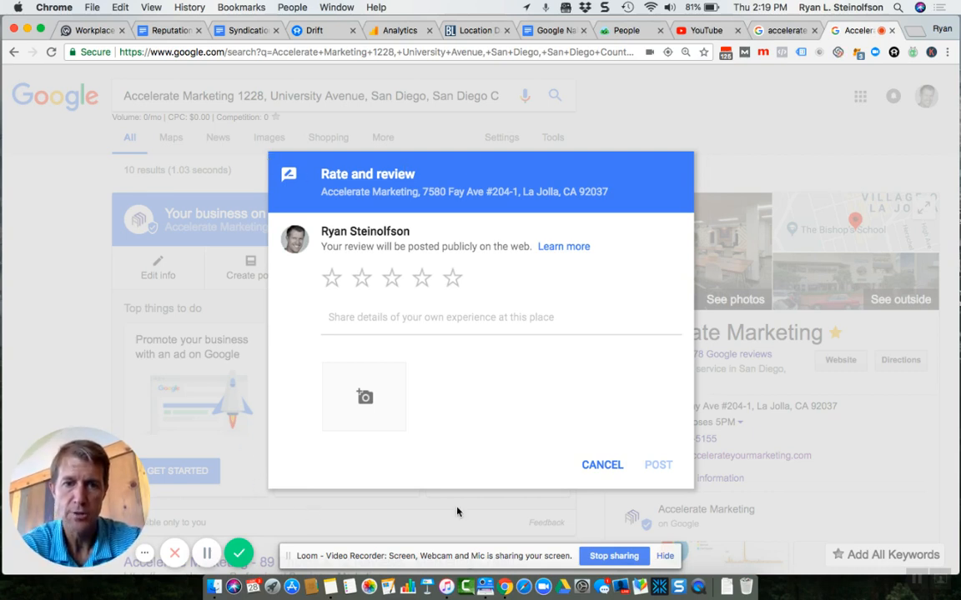
mouse_move(287, 159)
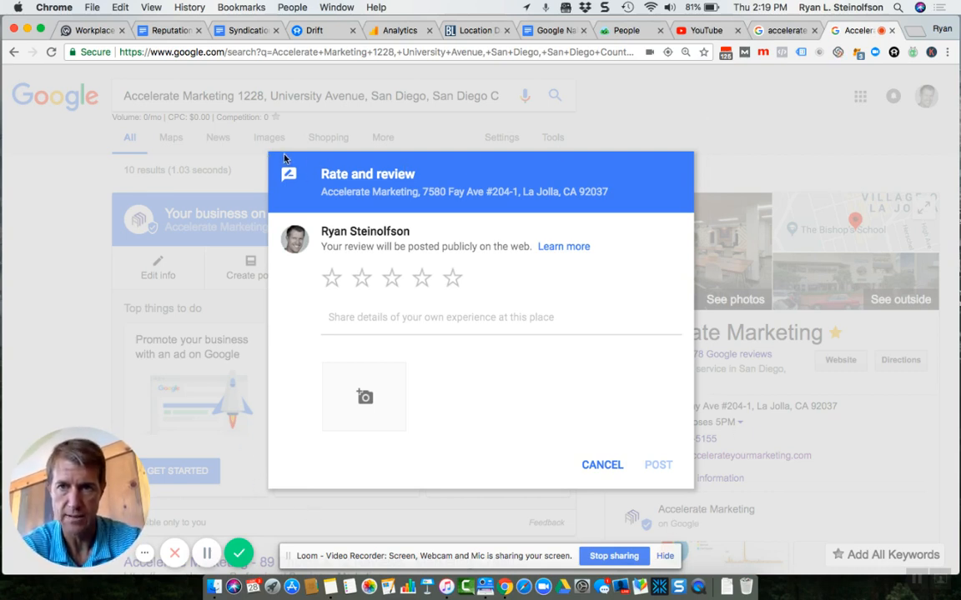
mouse_move(724, 350)
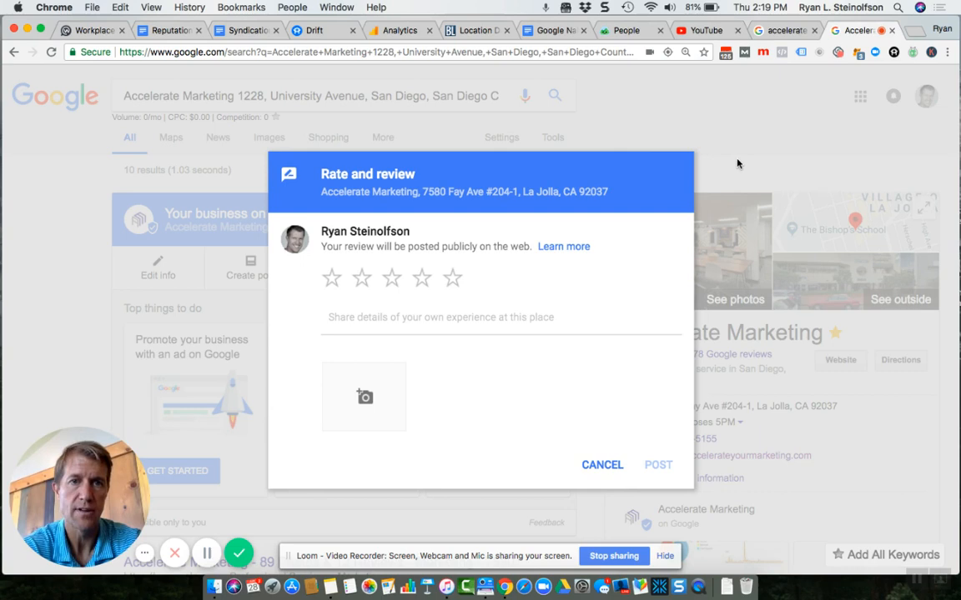
mouse_move(256, 544)
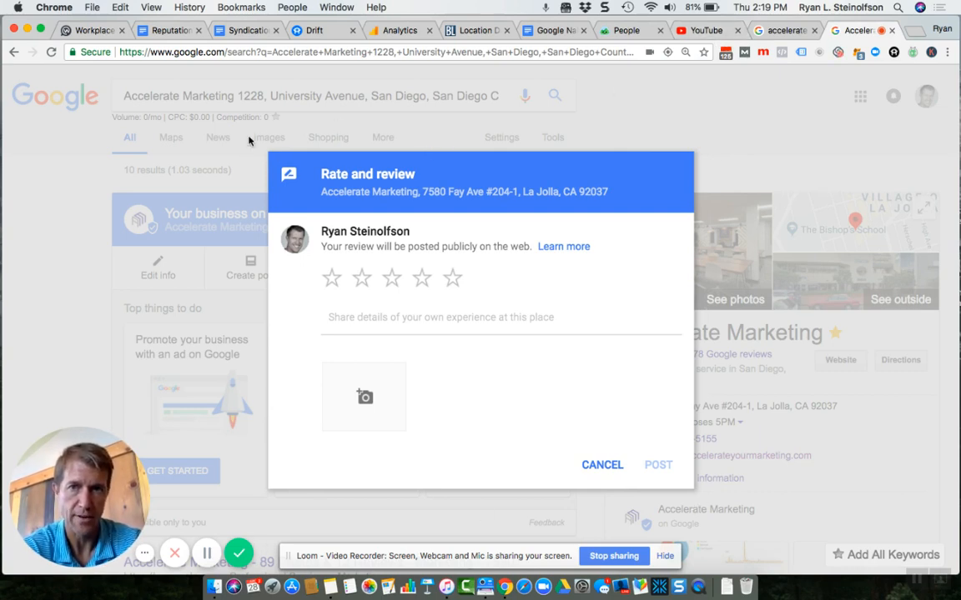
mouse_move(717, 491)
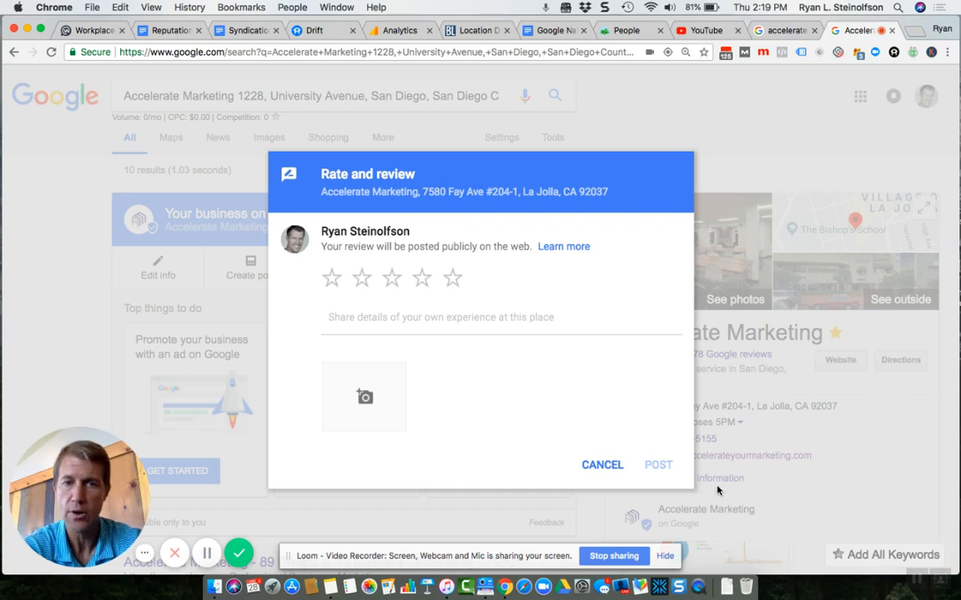
mouse_move(248, 514)
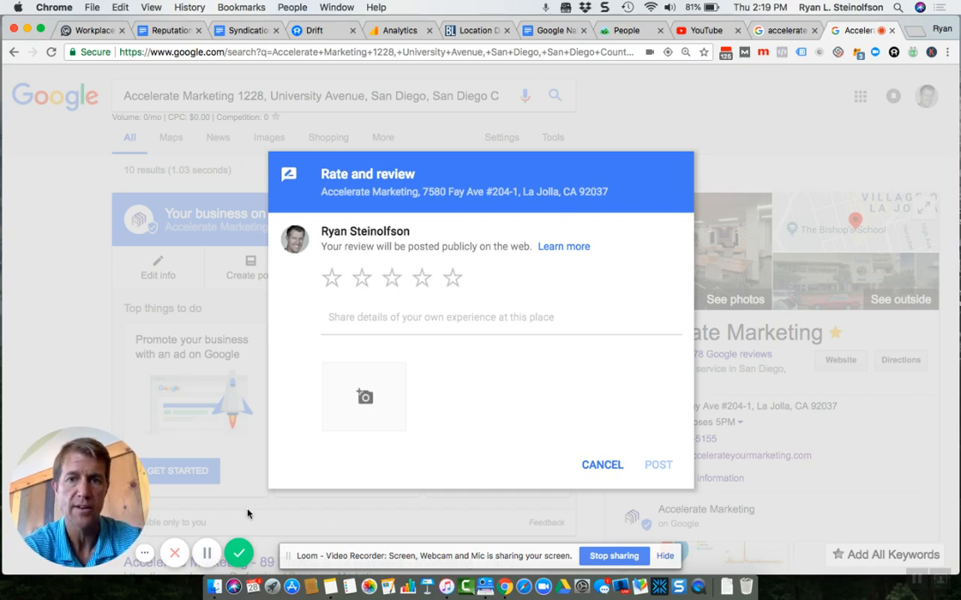
mouse_move(308, 181)
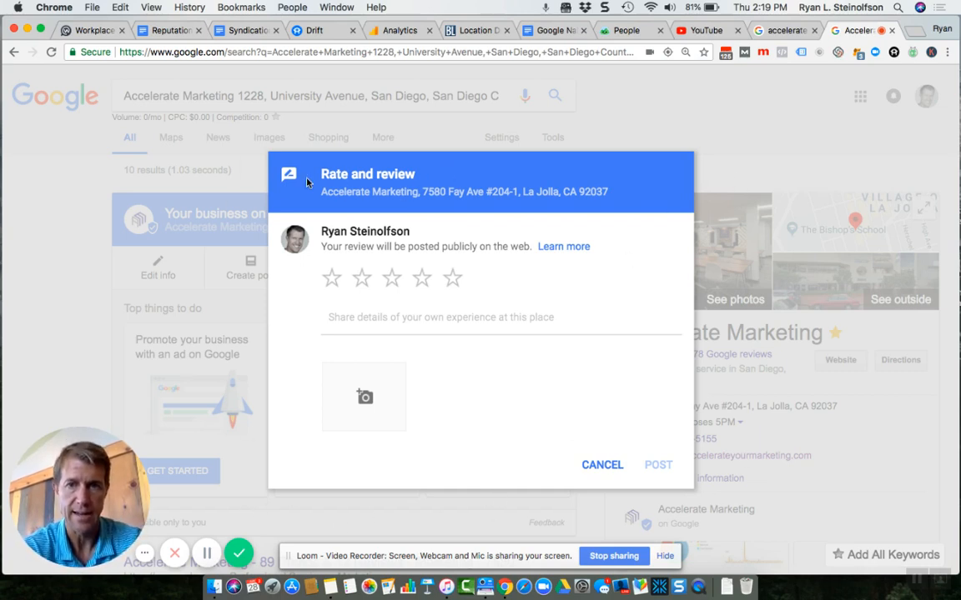
mouse_move(368, 260)
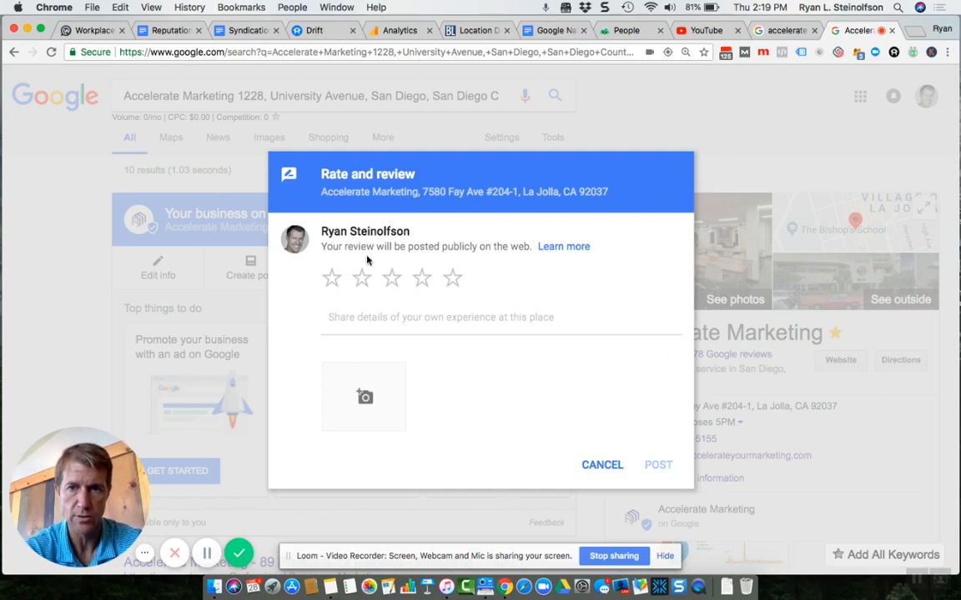
- Select the fifth star to give Accelerate Marketing a five-star rating
left_click(452, 277)
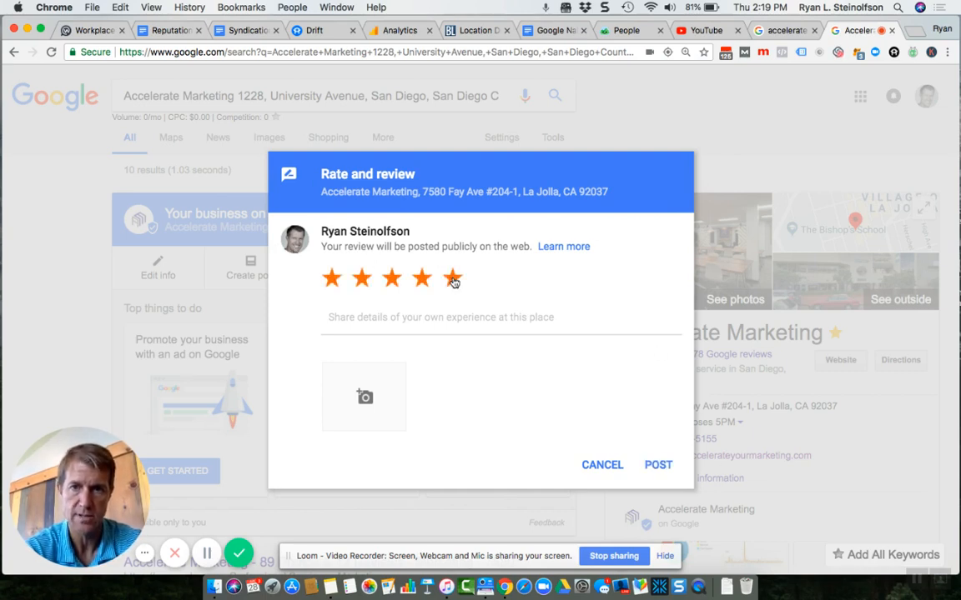
left_click(452, 276)
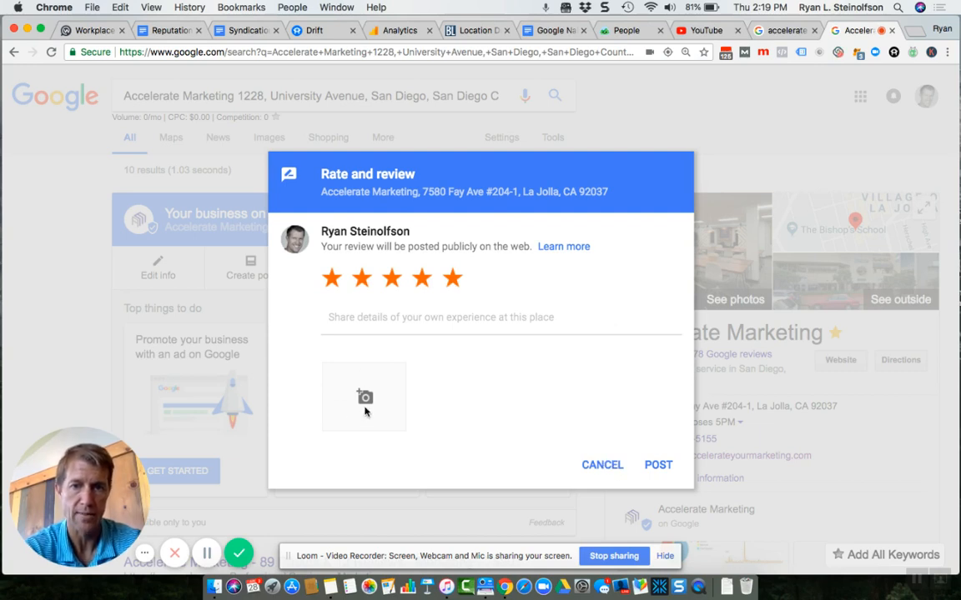
mouse_move(240, 553)
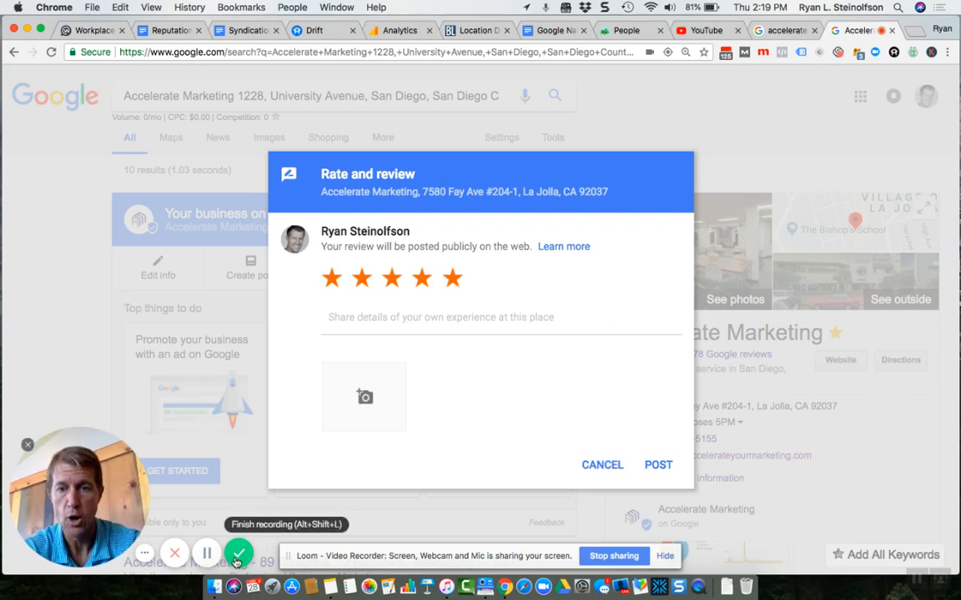